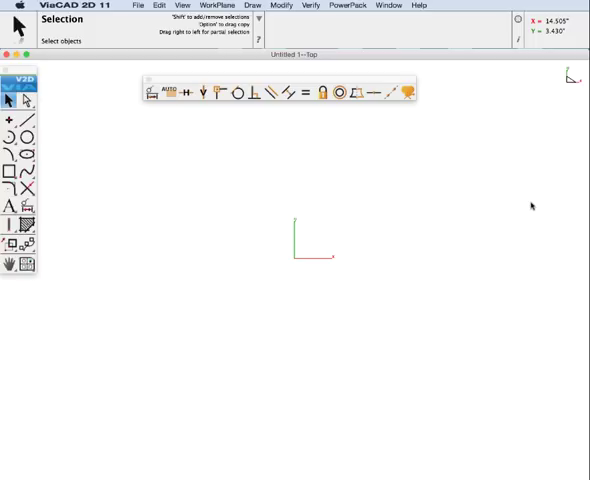
Step: Fillet the rectangle's four corners with Fillet Two Lines, letting AutoConstraint apply tangent and equal-radius constraints
click(390, 4)
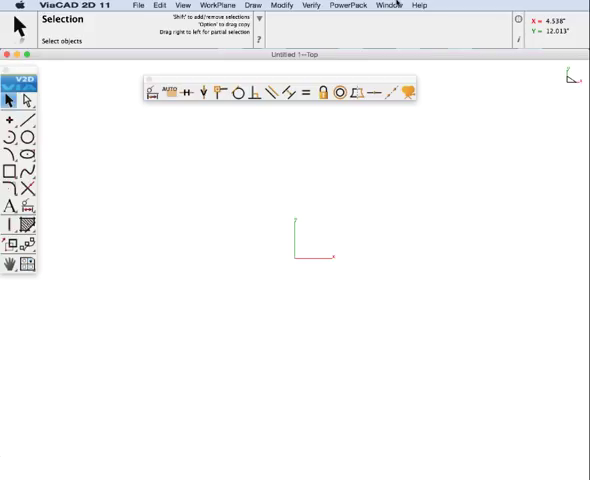
mouse_move(378, 292)
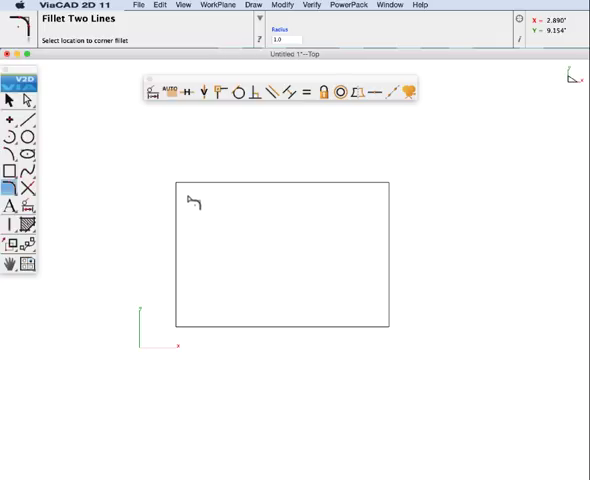
click(184, 190)
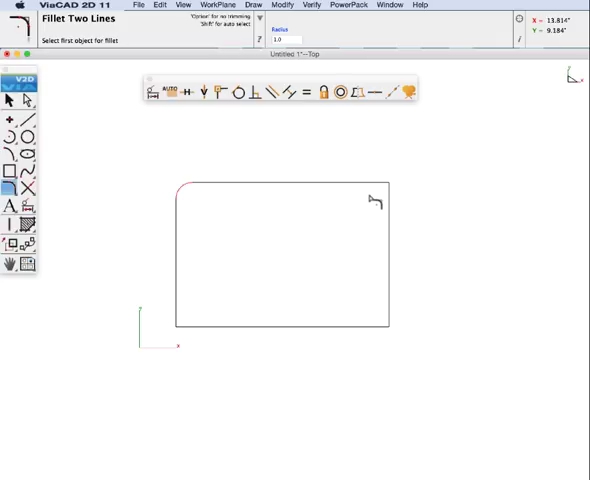
click(380, 188)
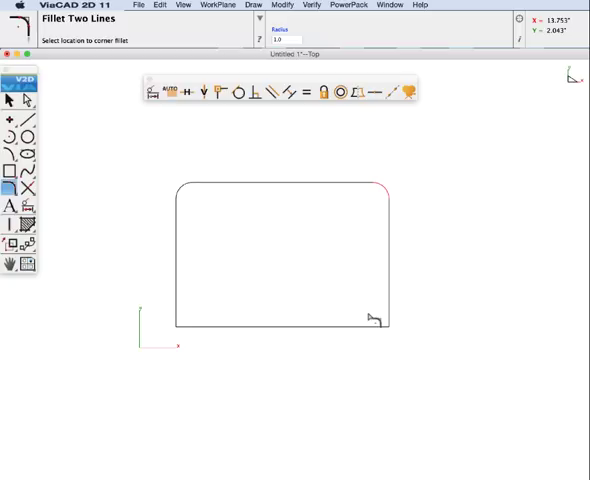
click(376, 320)
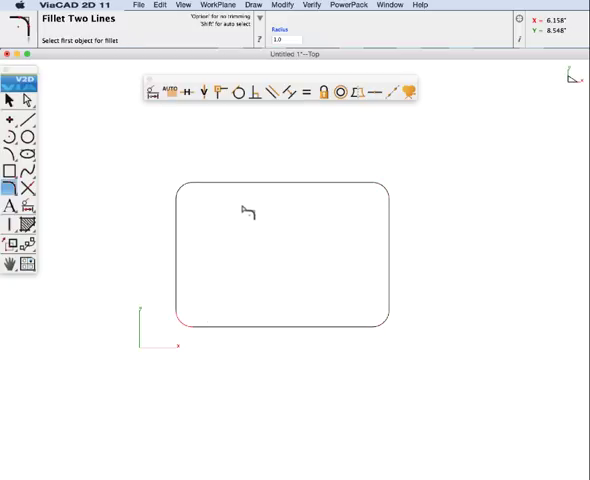
click(168, 92)
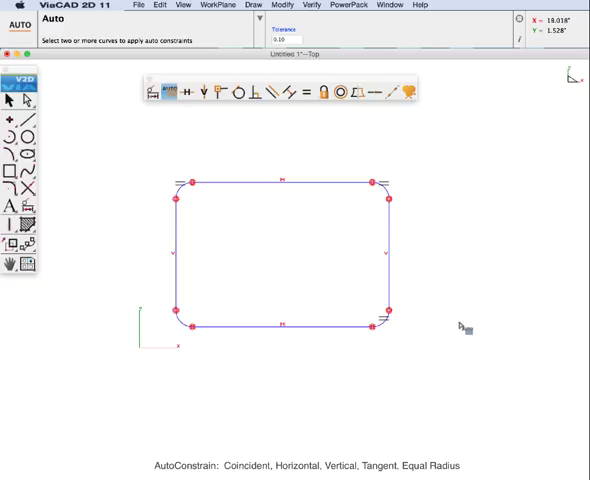
mouse_move(172, 204)
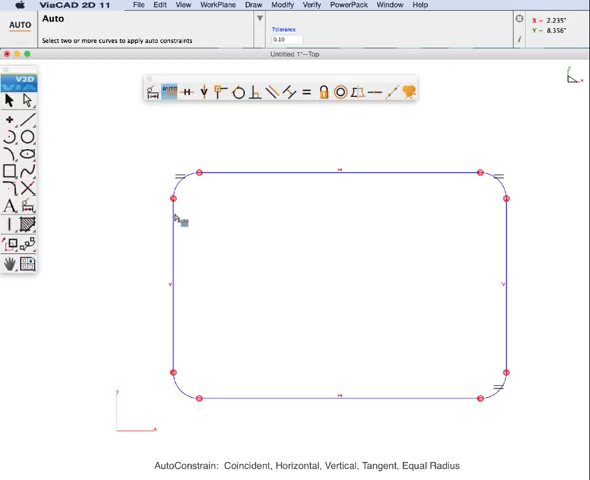
mouse_move(172, 204)
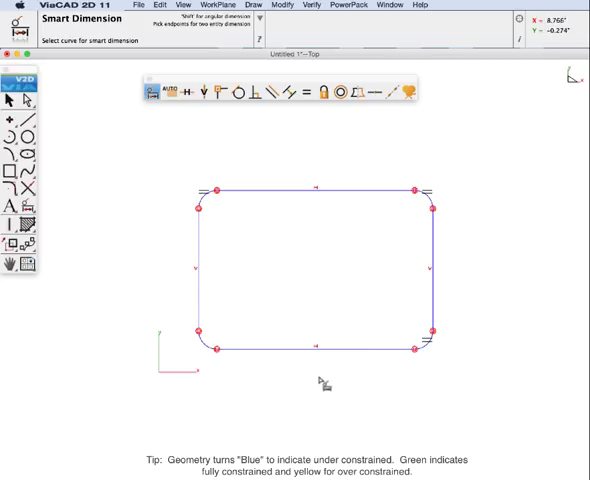
mouse_move(264, 316)
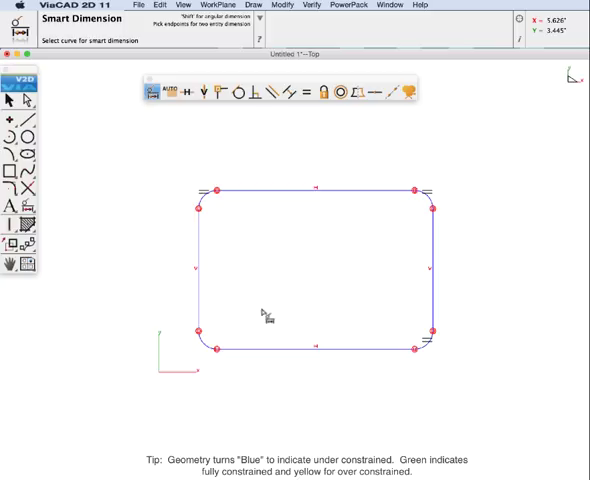
mouse_move(200, 344)
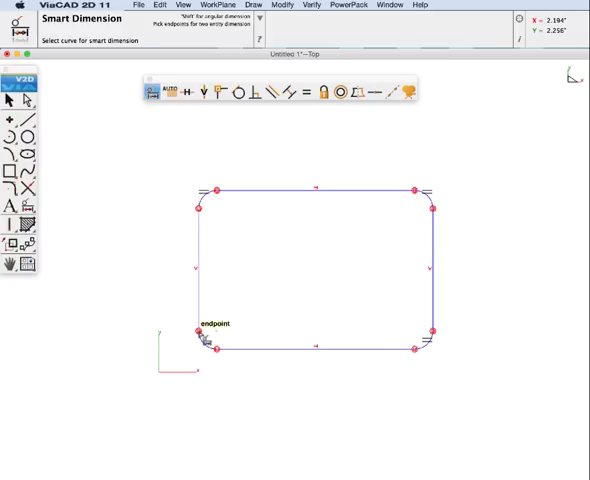
Step: Place the overall width dimension below the plate's bottom edge with Smart Dimension
click(200, 348)
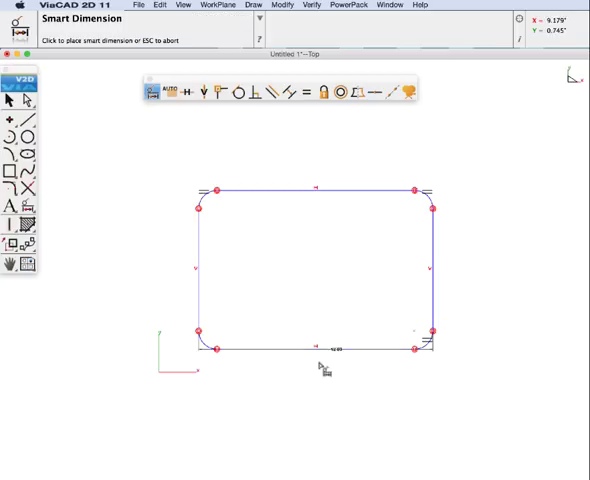
click(320, 348)
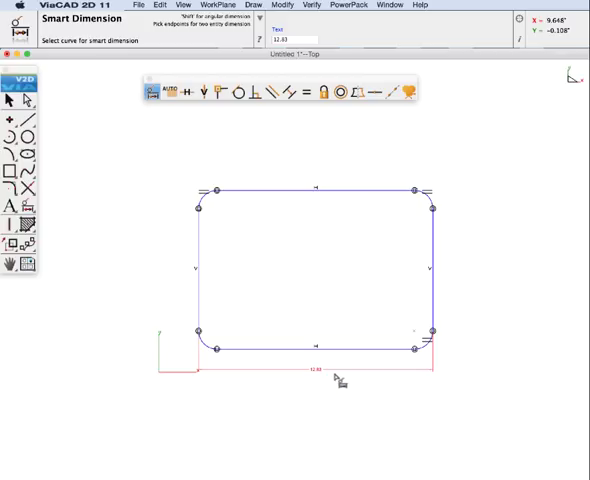
mouse_move(420, 358)
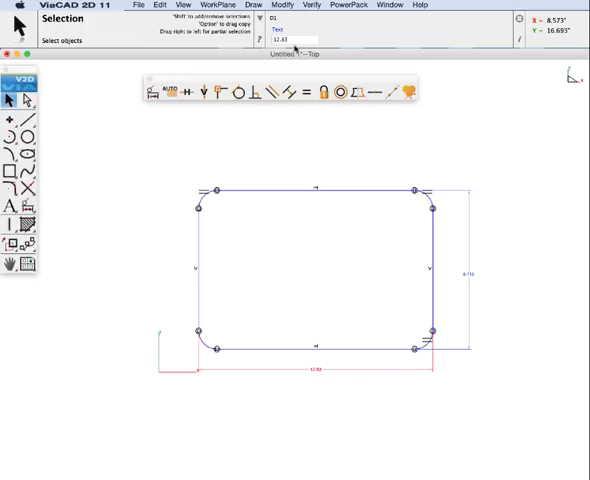
Step: Edit the width and height dimension values so the plate becomes wider and shorter
click(292, 40)
text(10)
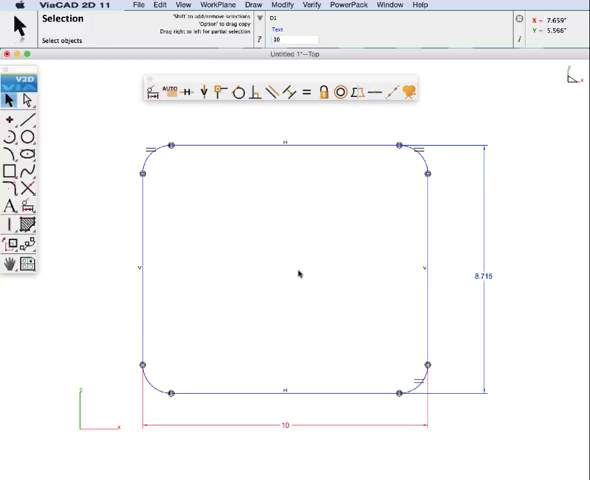
mouse_move(496, 296)
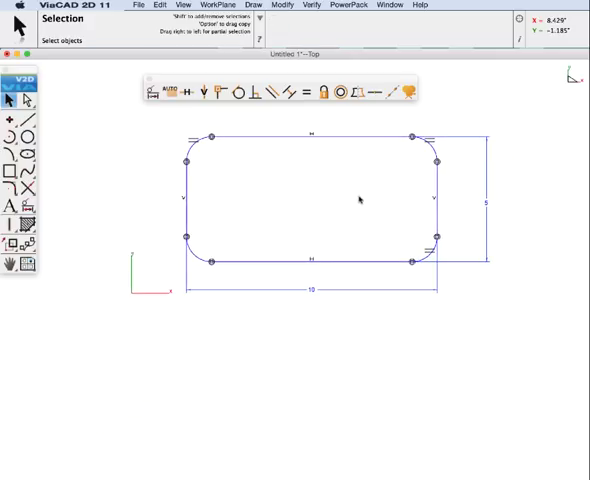
mouse_move(354, 196)
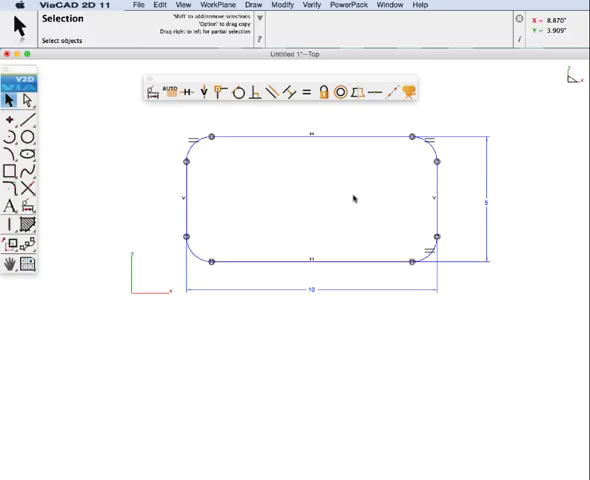
mouse_move(36, 148)
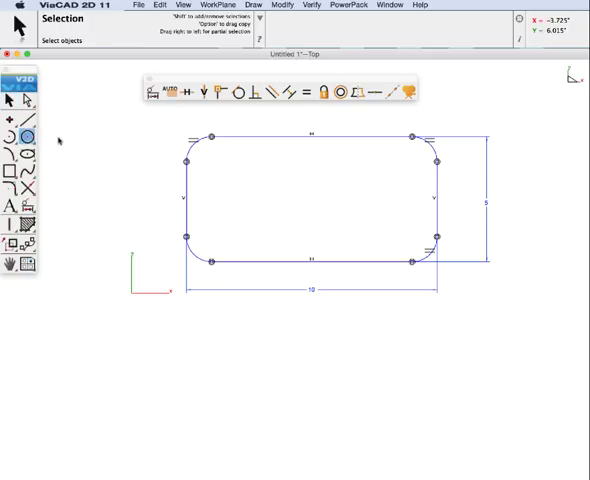
Step: Draw four Center Point Circle holes near the plate's rounded corners
click(26, 136)
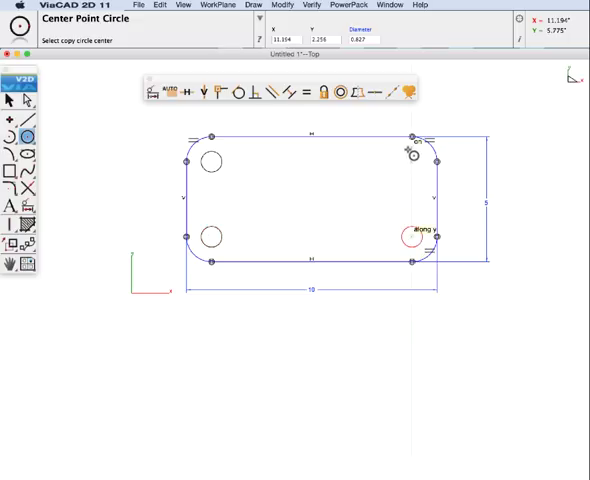
click(412, 244)
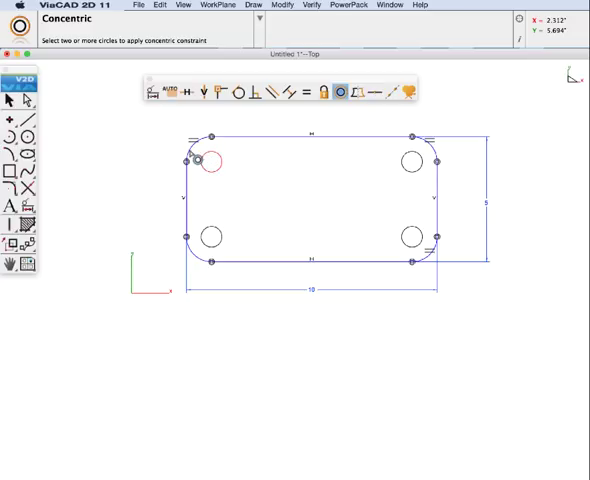
Step: Constrain the corner holes concentric with their nearby fillet arcs
click(210, 160)
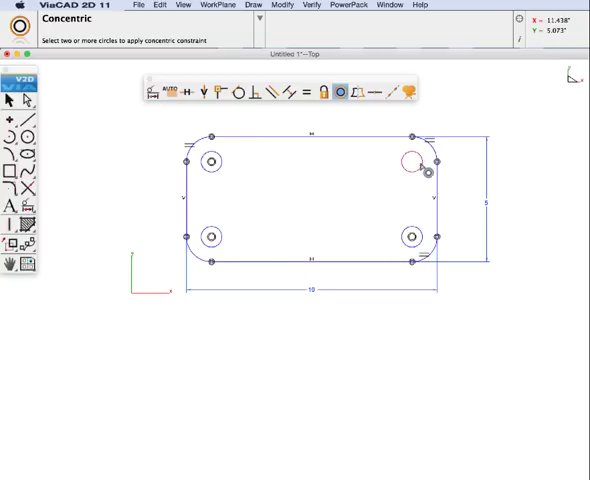
click(412, 160)
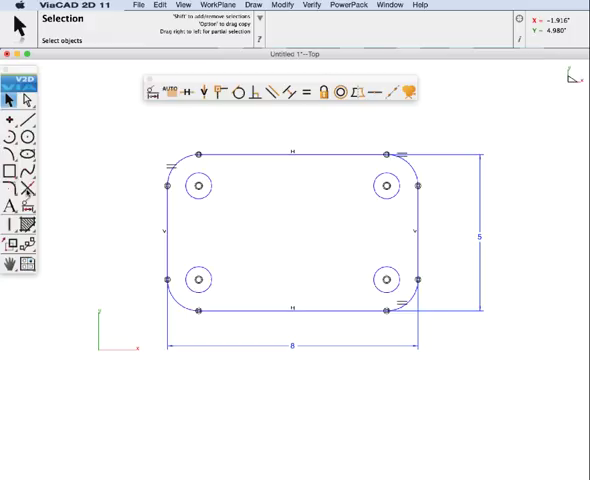
Step: Draw a Diagonal Polygon rectangle across the plate centre for the cross cutout
click(20, 168)
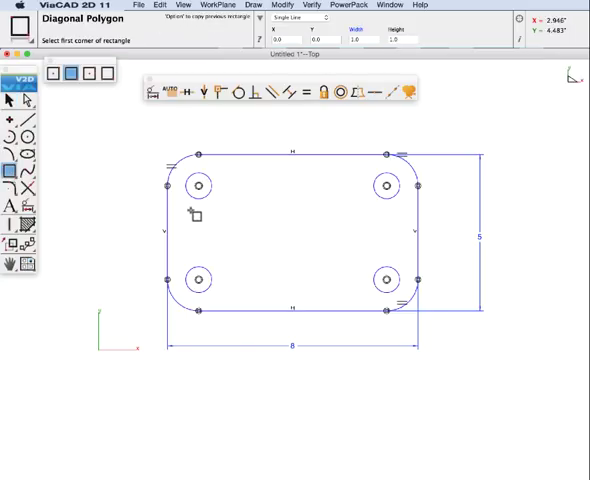
drag(192, 212, 388, 258)
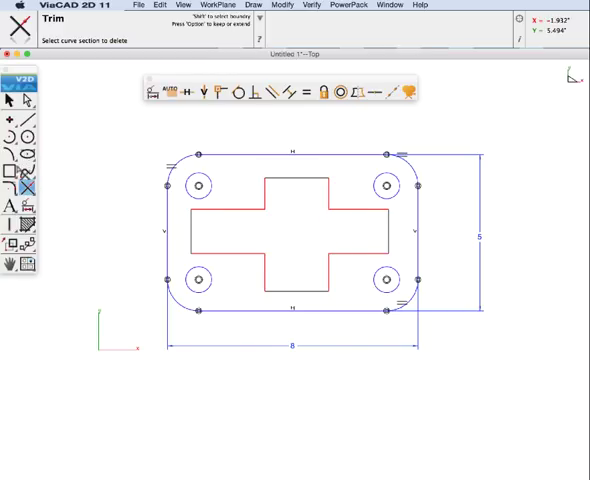
Step: Fillet the inner corners of the cross-shaped cutout between adjacent edges
click(8, 188)
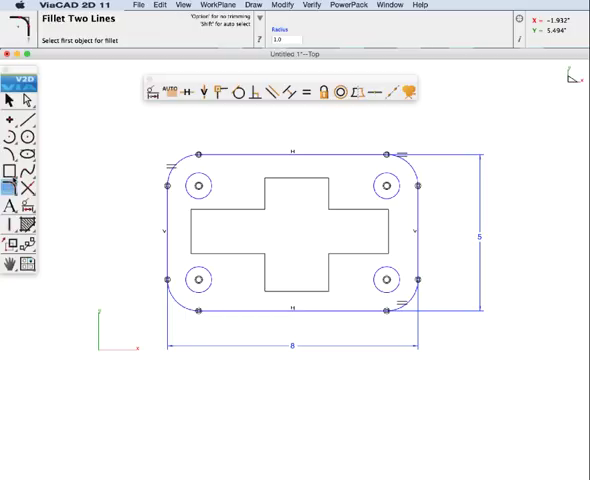
mouse_move(264, 56)
text(0.5)
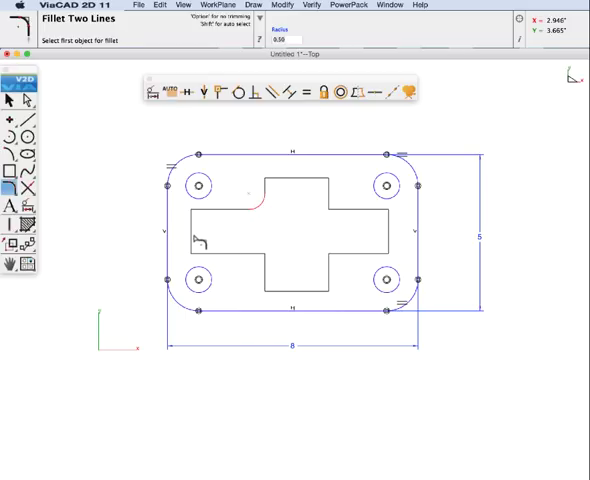
click(184, 238)
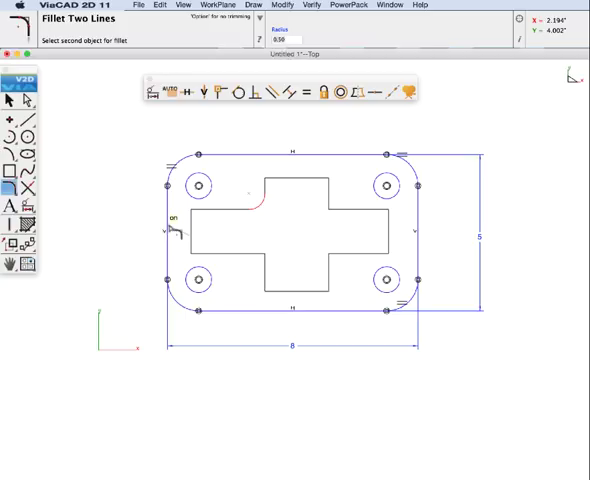
click(172, 232)
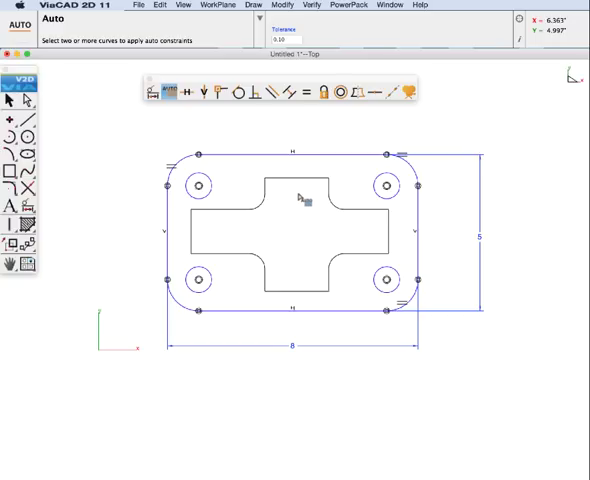
mouse_move(304, 196)
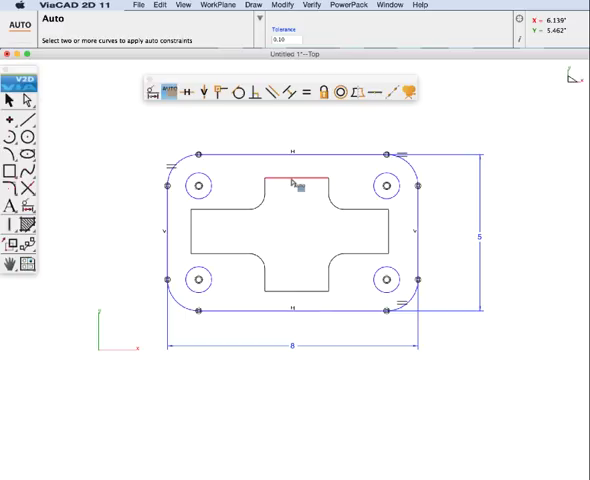
Step: Auto-constrain every curve via Edit > Select All with the Auto constraint tool active
click(156, 4)
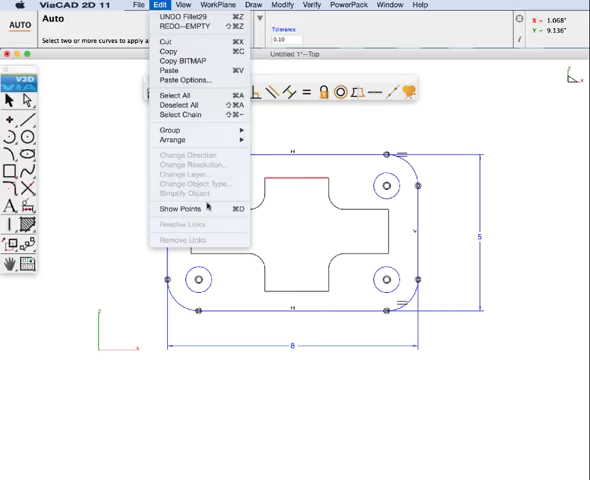
click(180, 208)
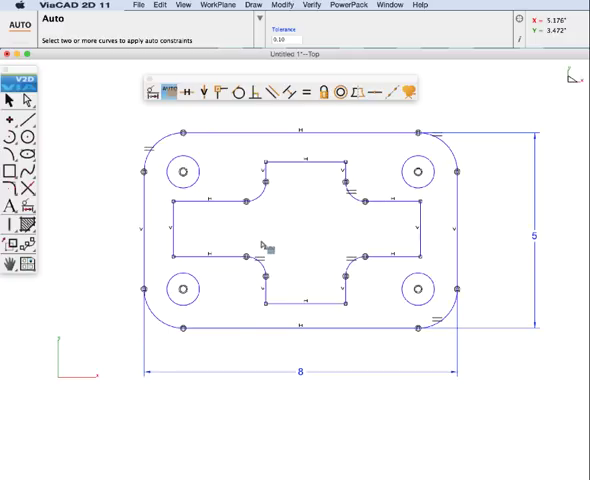
Step: Add an Offset constraint tying a cutout edge to the plate outline
click(284, 92)
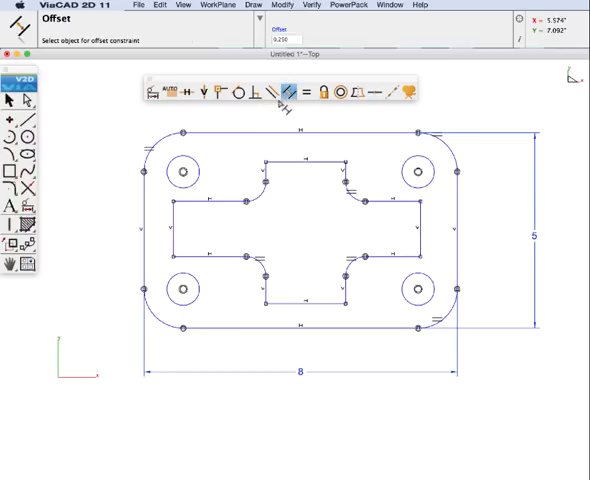
mouse_move(320, 152)
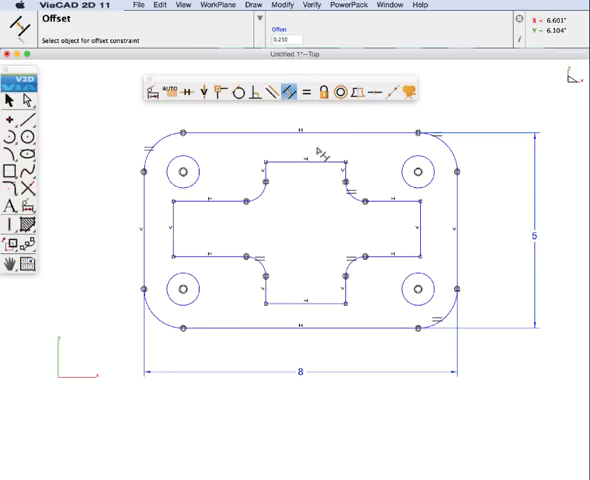
click(300, 132)
text(0.750)
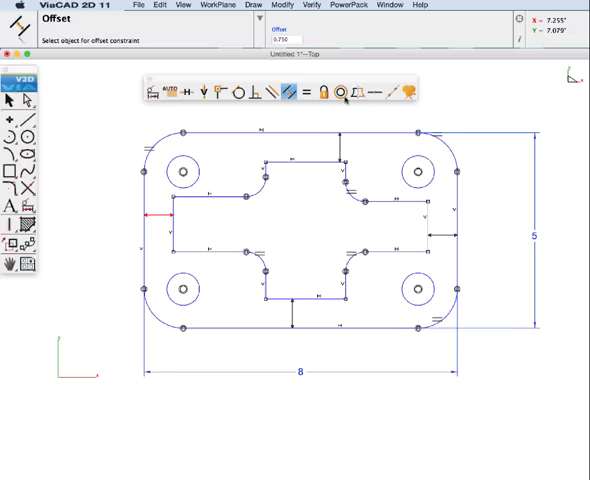
Step: Make a hole concentric with its rounded plate corner using the Concentric constraint
click(340, 92)
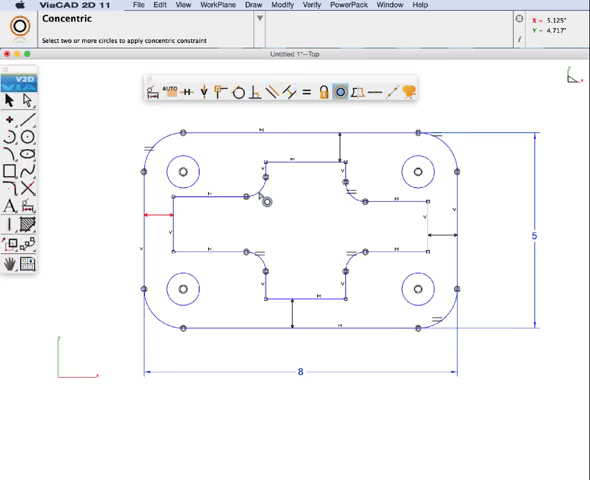
click(180, 172)
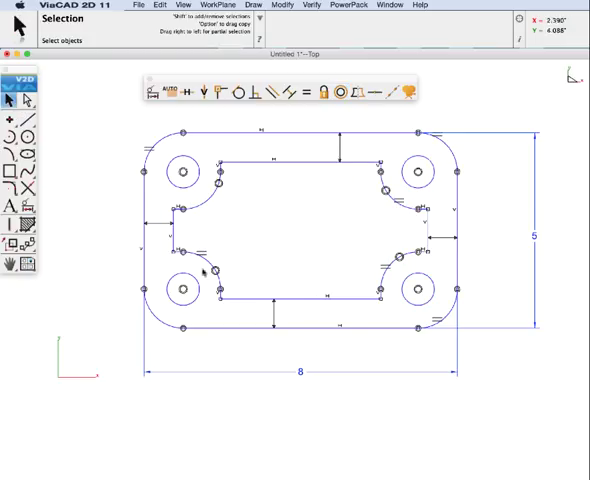
mouse_move(536, 236)
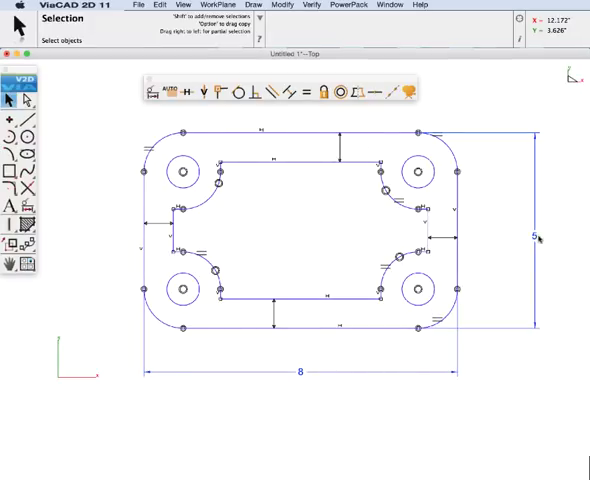
Step: Drag the cutout geometry so it becomes a wider opening with notched rounded corners
click(536, 236)
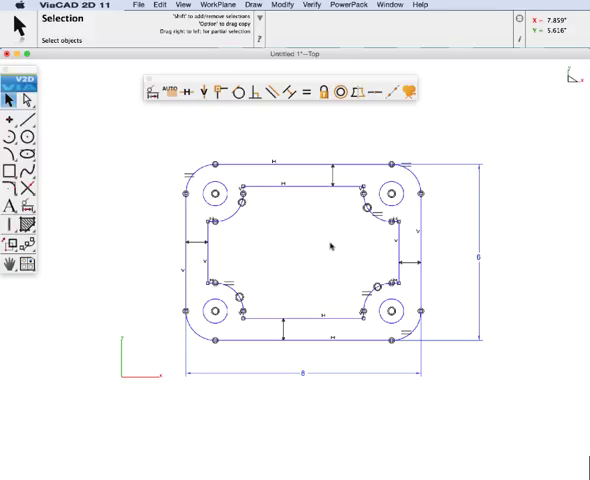
mouse_move(360, 222)
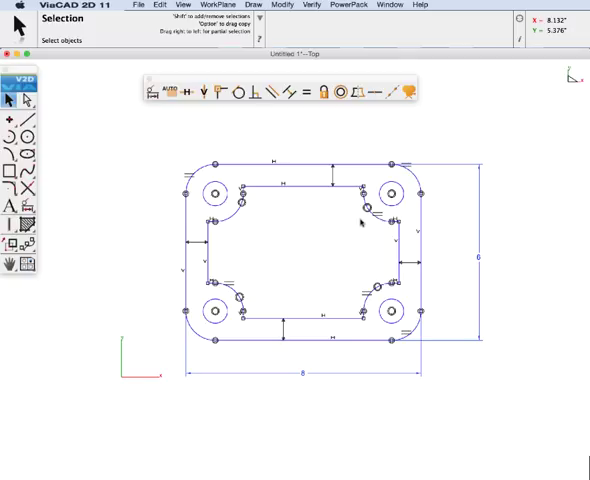
mouse_move(308, 194)
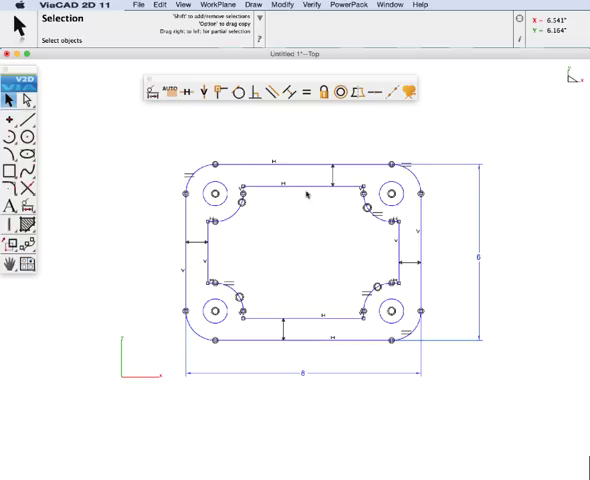
mouse_move(108, 132)
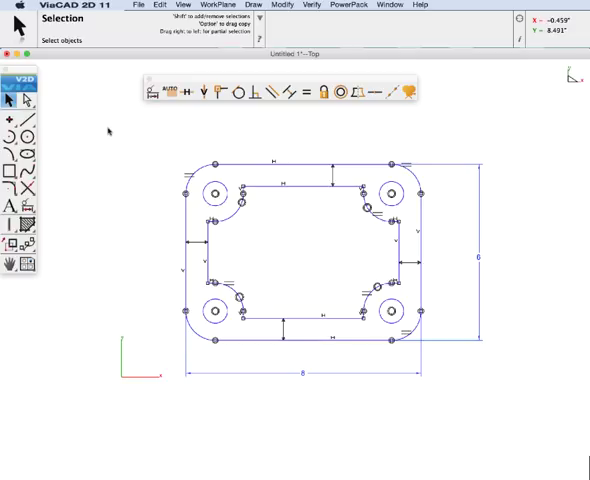
Step: Hide all constraint symbols from the drawing area via the right-click visibility menu
right_click(108, 132)
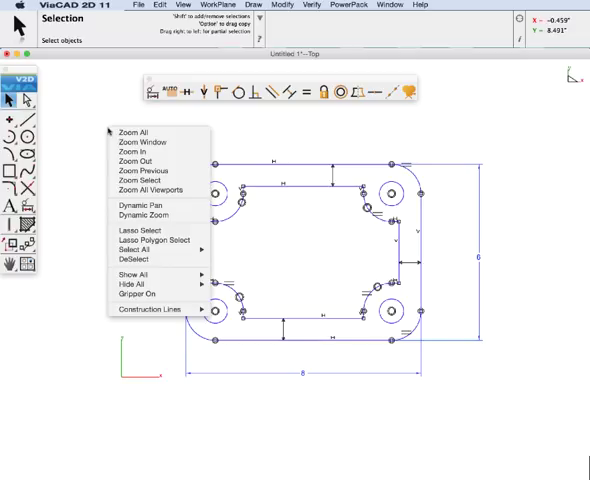
mouse_move(132, 260)
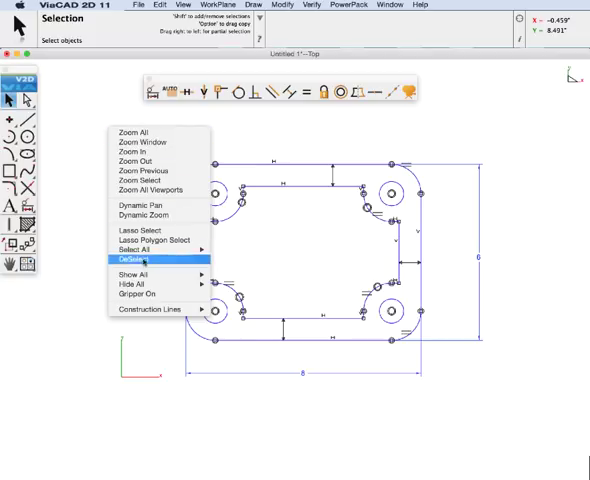
mouse_move(130, 284)
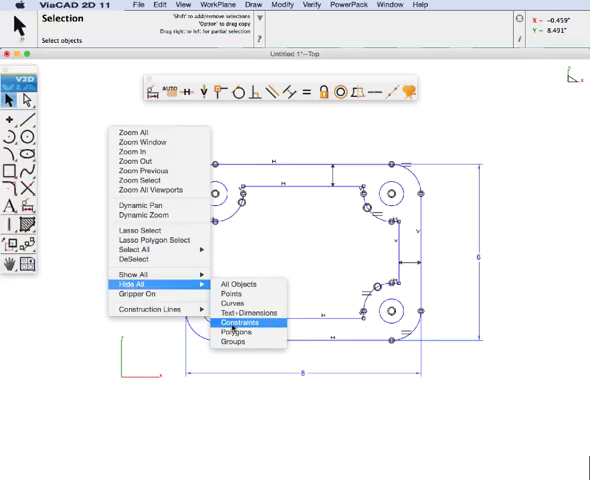
click(240, 324)
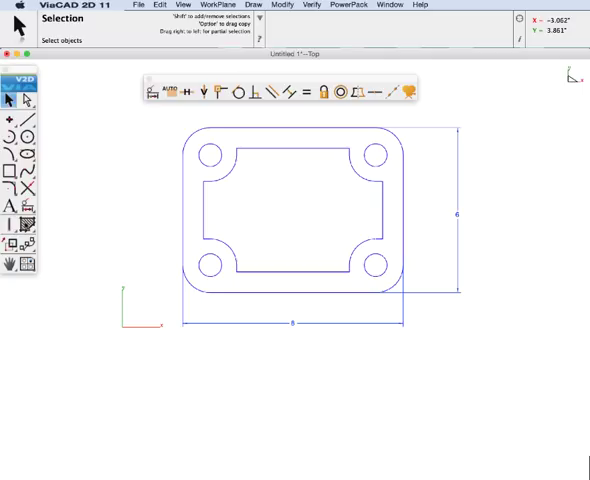
Step: Hatch the plate region between its outline, holes and cutout with diagonal lines
click(24, 222)
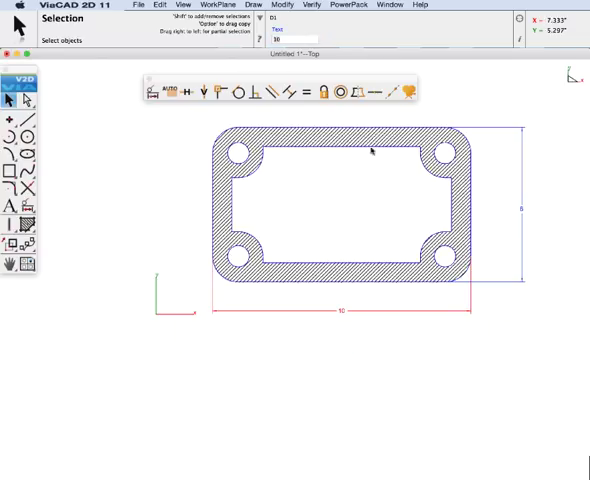
Step: Animate the width dimension over 20 steps and play it so the plate stretches
click(410, 92)
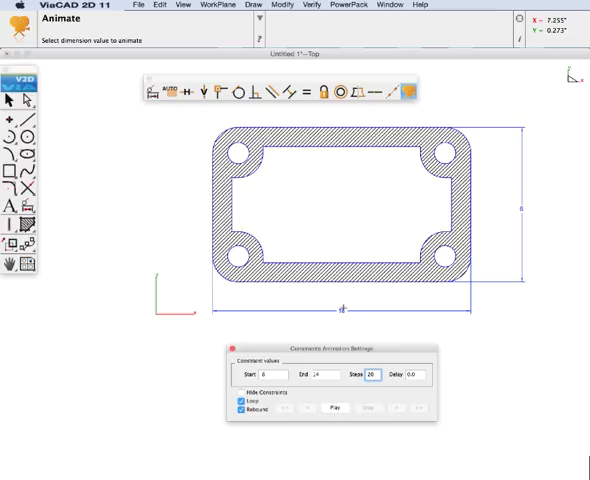
click(336, 408)
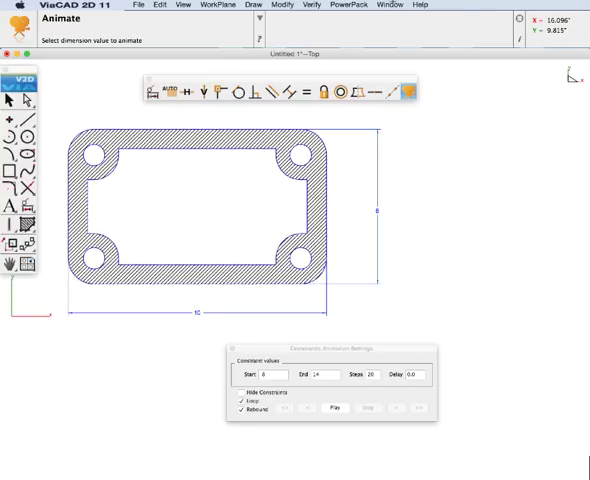
Step: In Variables/Equations, set the height variable's equation to the width value /4 and apply
click(392, 4)
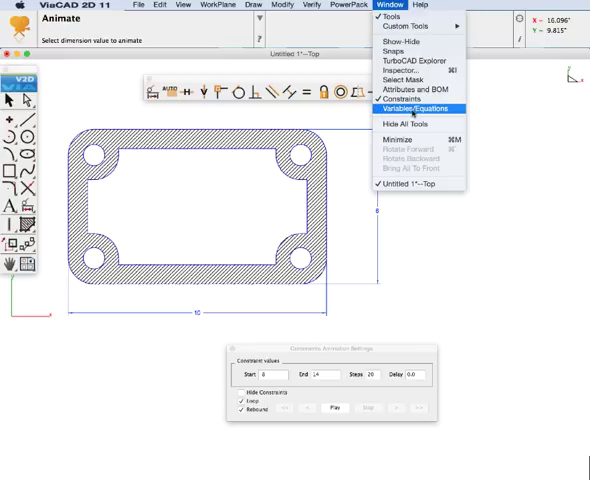
click(408, 108)
text(D1 * 3)
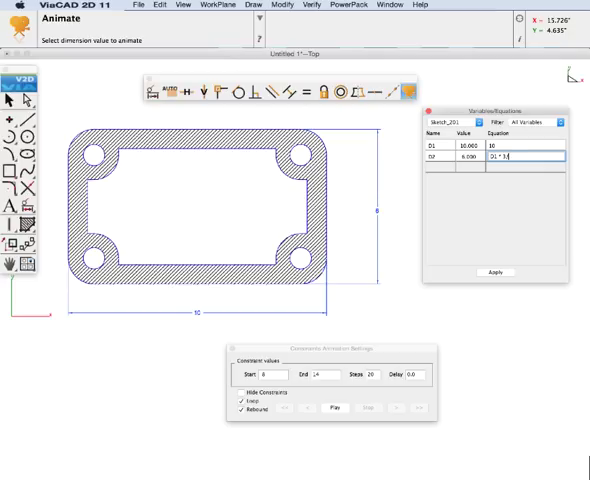
text(/4)
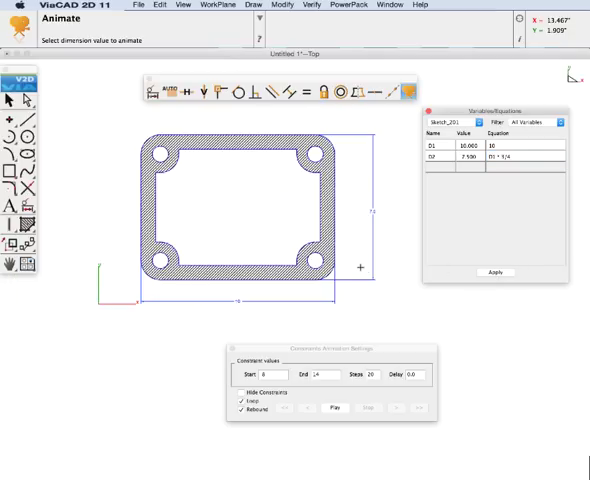
Step: Close the Variables/Equations window and the Constraint Animation Settings dialog
click(336, 410)
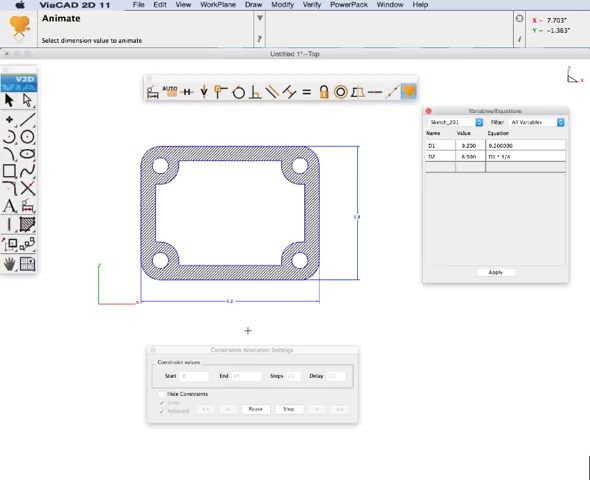
click(252, 410)
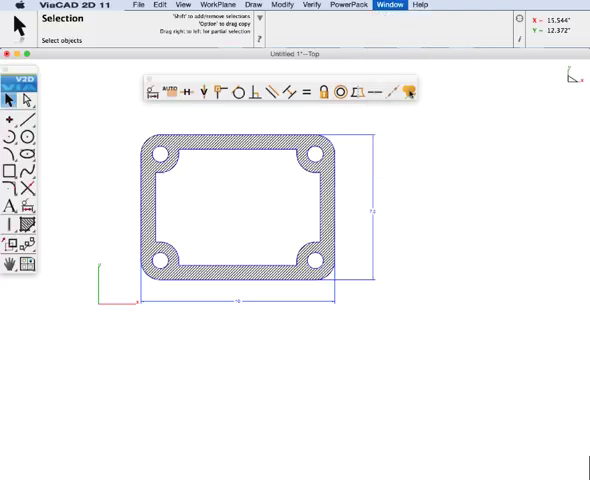
Step: From Attributes and BOM, start creating an area BOM table for the selected plate
click(408, 92)
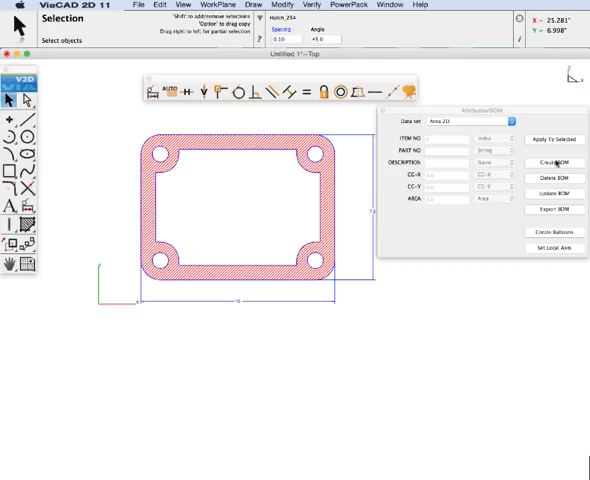
click(552, 164)
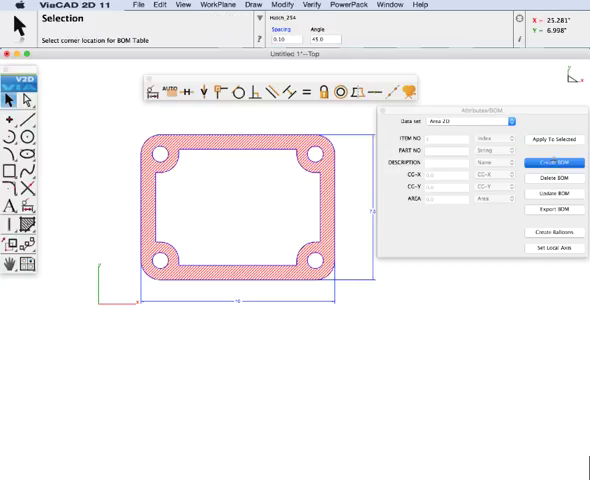
mouse_move(172, 332)
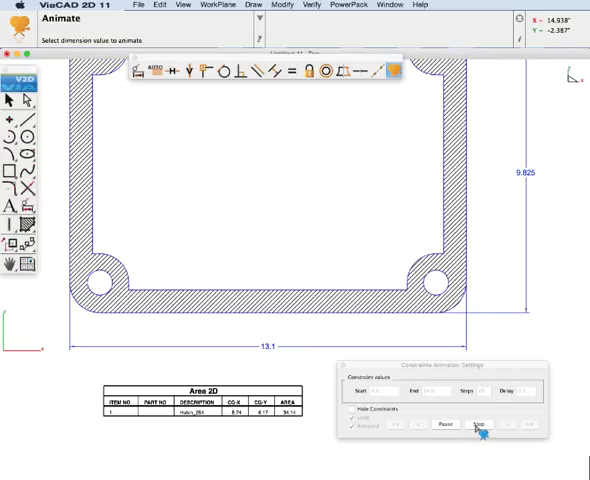
Step: Play and stop the linked width-height animation, leaving the plate at 10 by 7.5
click(480, 424)
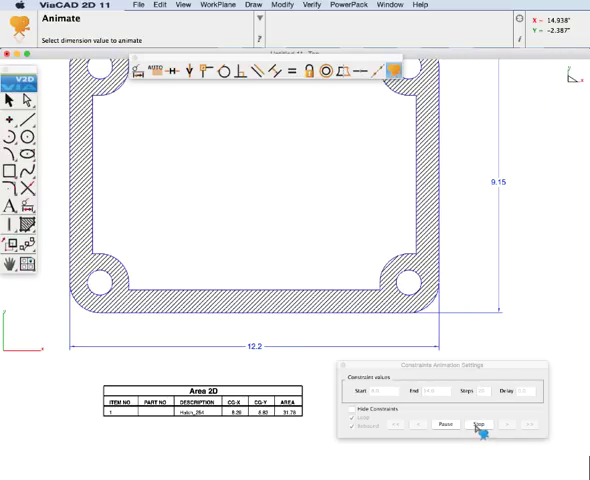
click(478, 426)
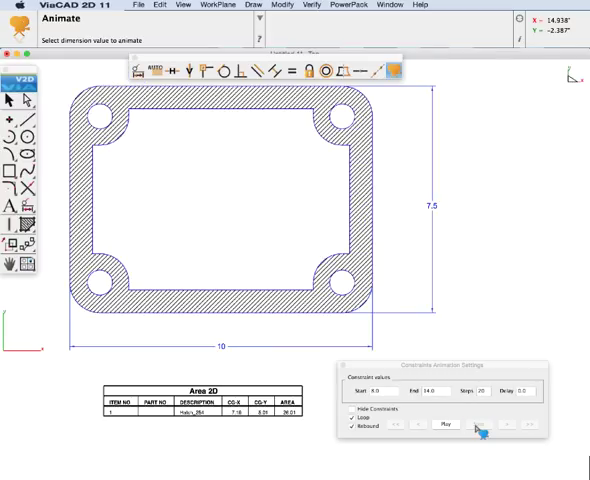